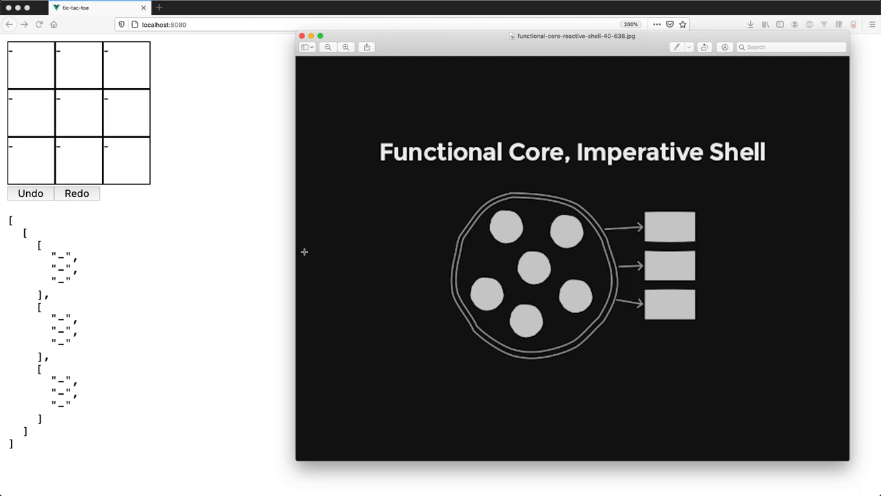
pyautogui.moveTo(329, 250)
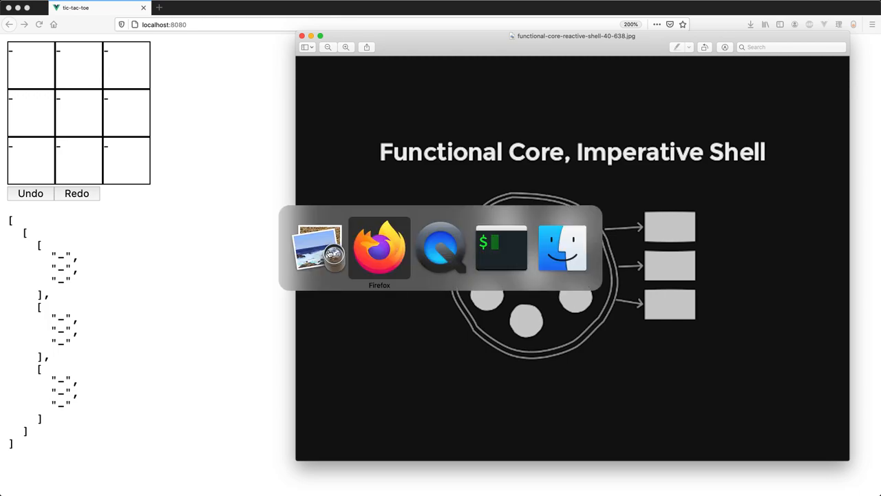
# - Bring the Firefox localhost:8080 tic-tac-toe page with its empty board to the front
pyautogui.click(380, 248)
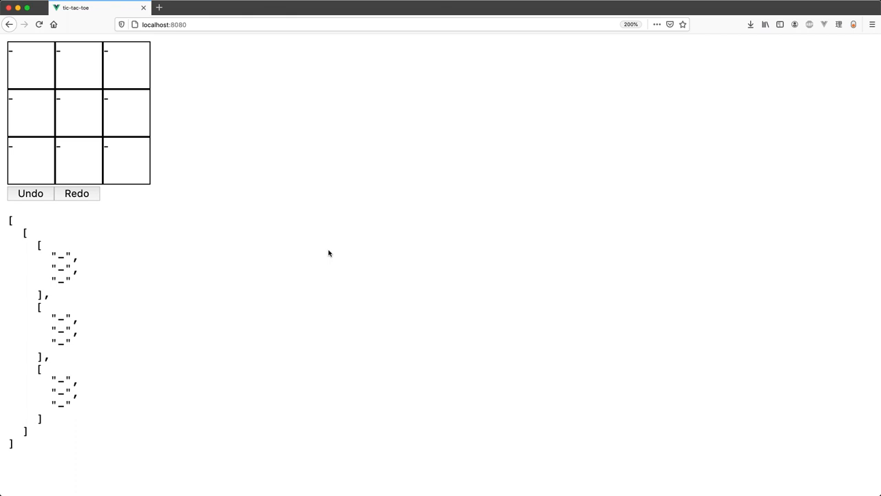
pyautogui.moveTo(80, 164)
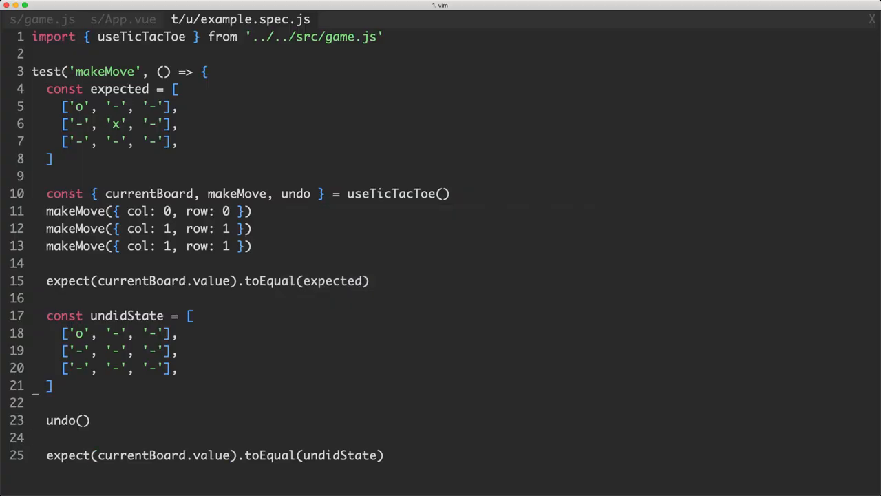
# - Review game.js from the useTicTacToe board history down through makeMove, undo and redo
pyautogui.click(42, 19)
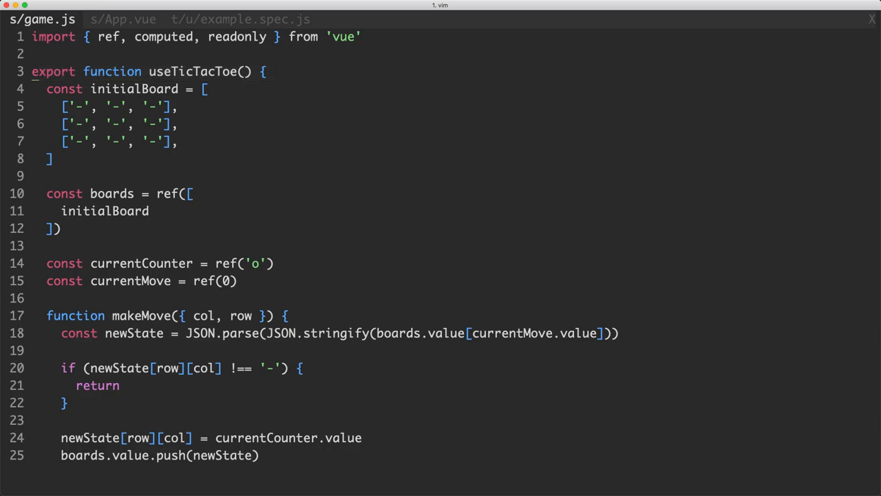
pyautogui.scroll(-3)
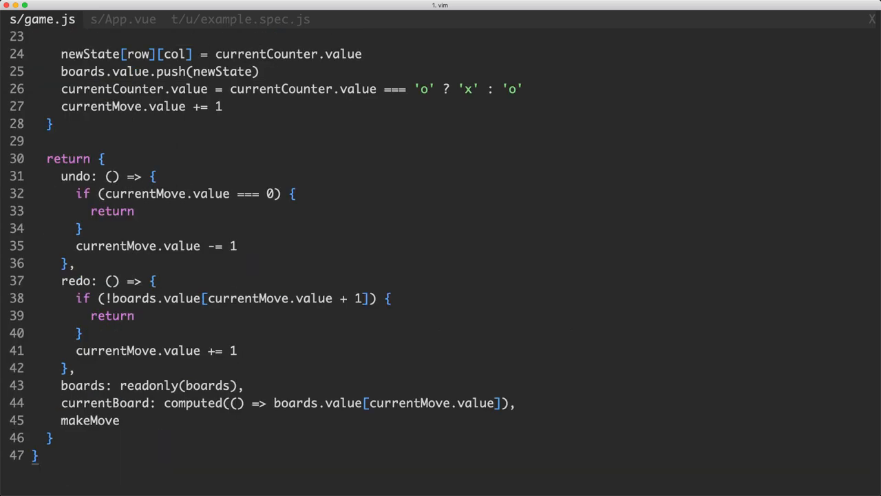
pyautogui.scroll(3)
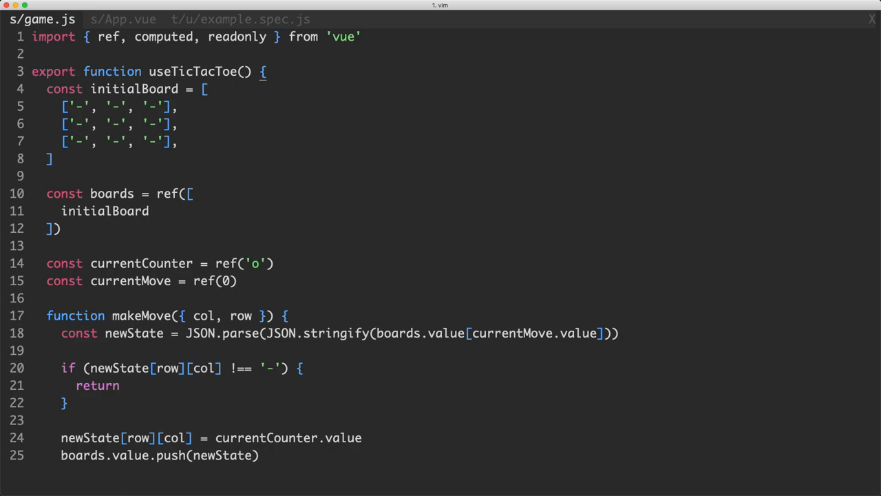
# - Review App.vue's setup returning currentBoard, makeMove, boards, undo and redo, then return to game.js
pyautogui.click(122, 18)
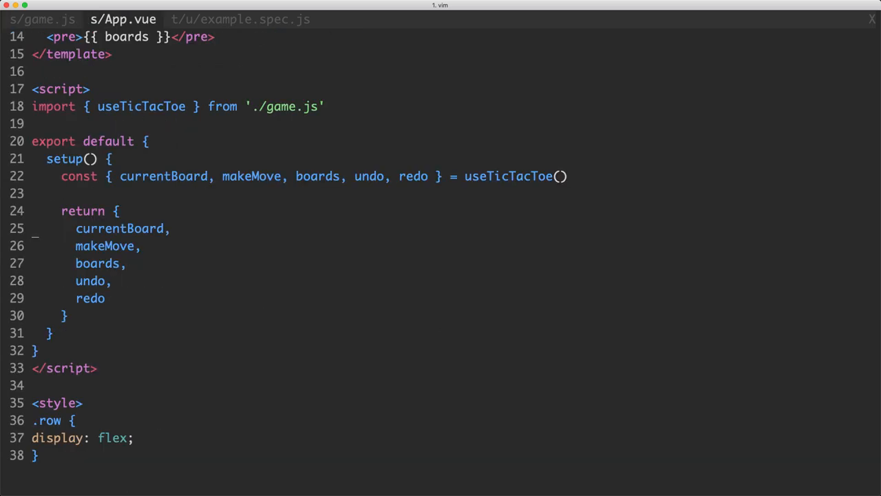
pyautogui.press('V')
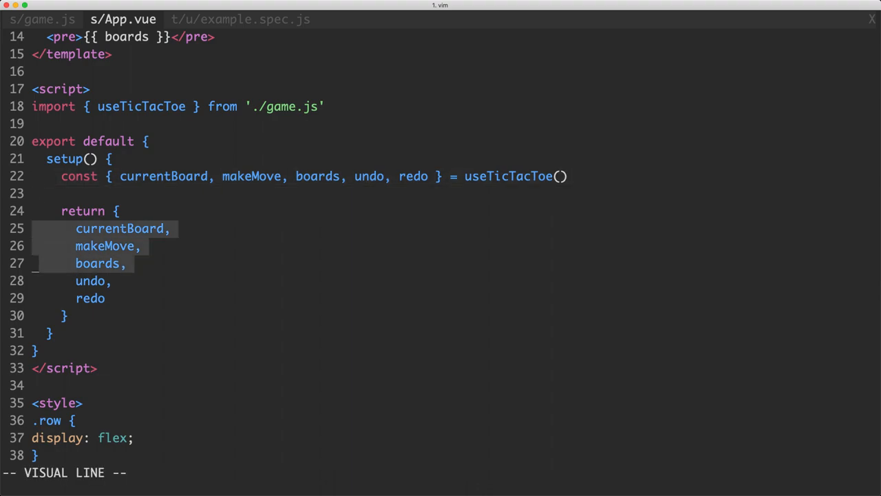
pyautogui.press('Escape')
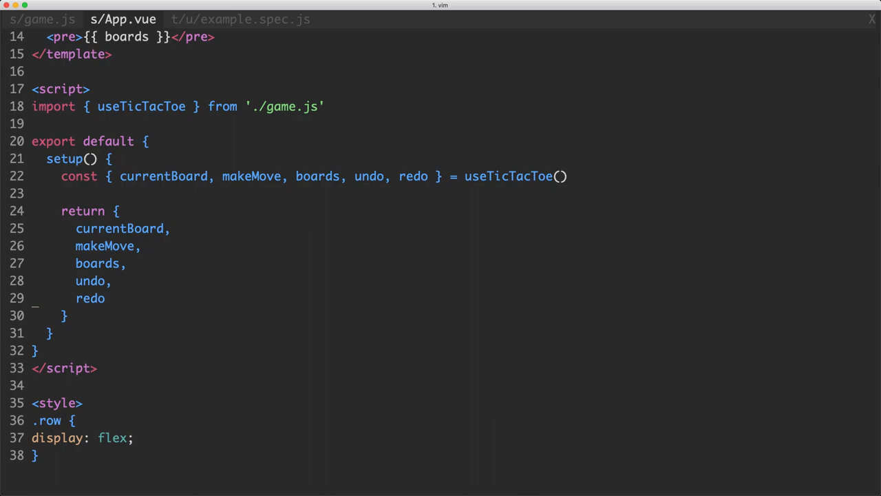
pyautogui.click(41, 19)
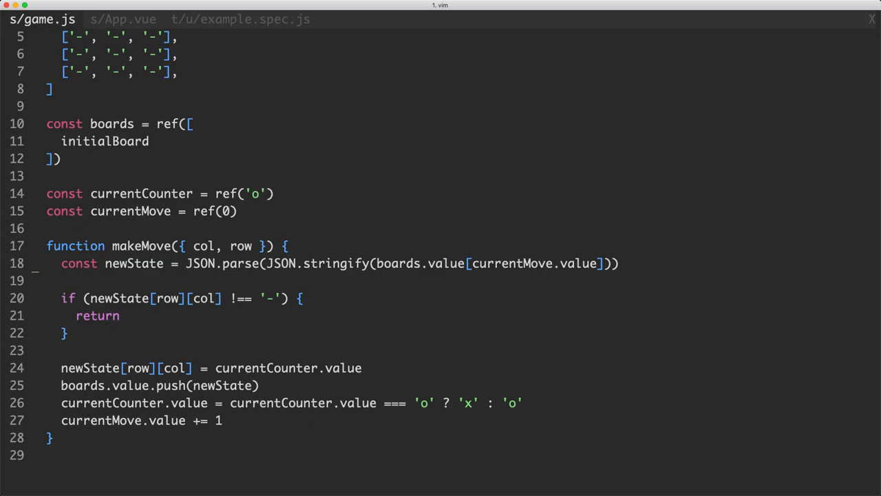
# - Highlight the newState assignment and the row index in makeMove
pyautogui.press('v')
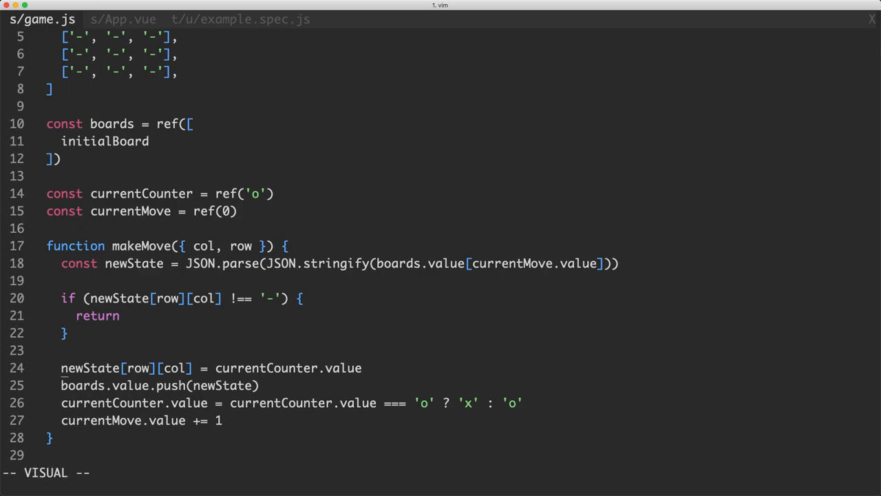
pyautogui.press('Escape')
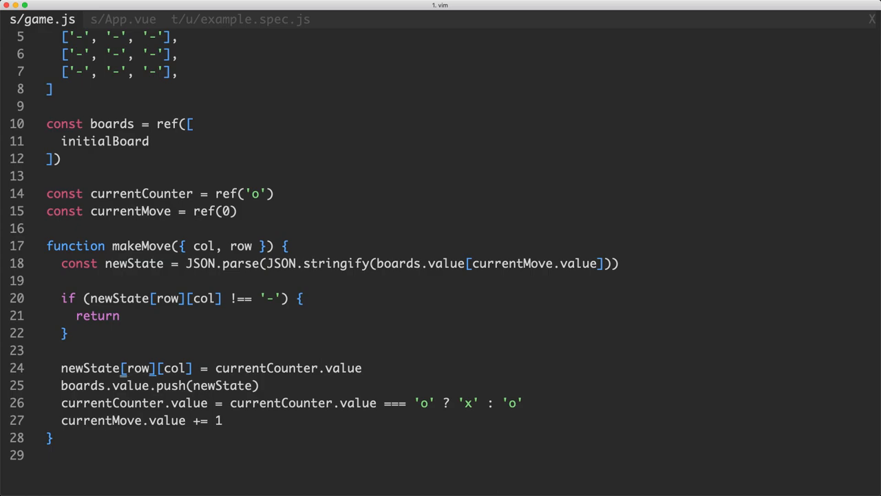
pyautogui.press('v')
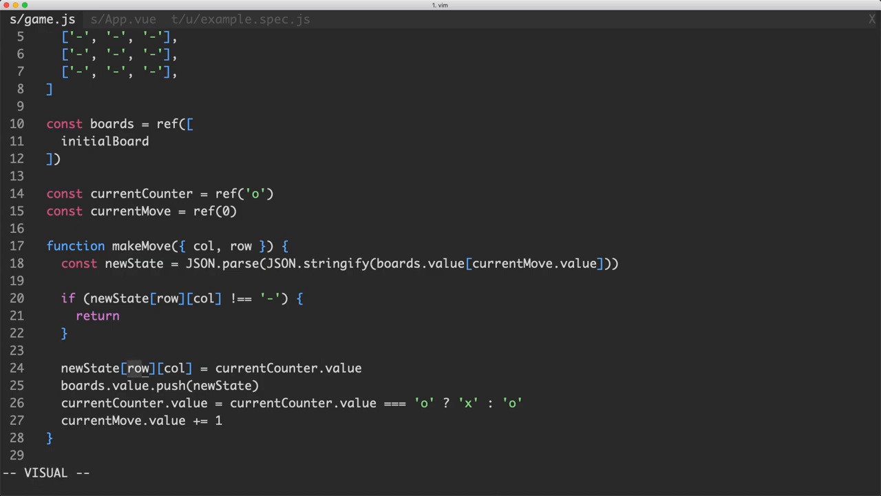
pyautogui.press('Escape')
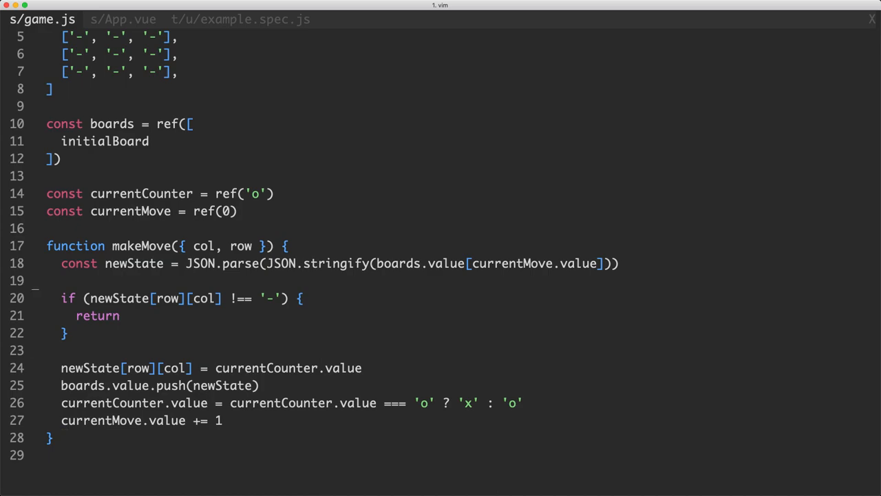
# - Highlight makeMove's opening line and the currentCounter and currentMove declarations
pyautogui.press('V')
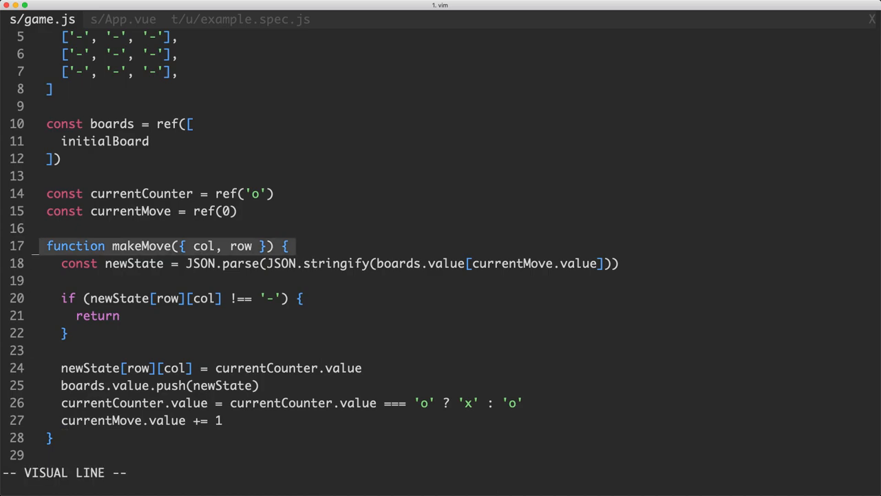
pyautogui.press('Escape')
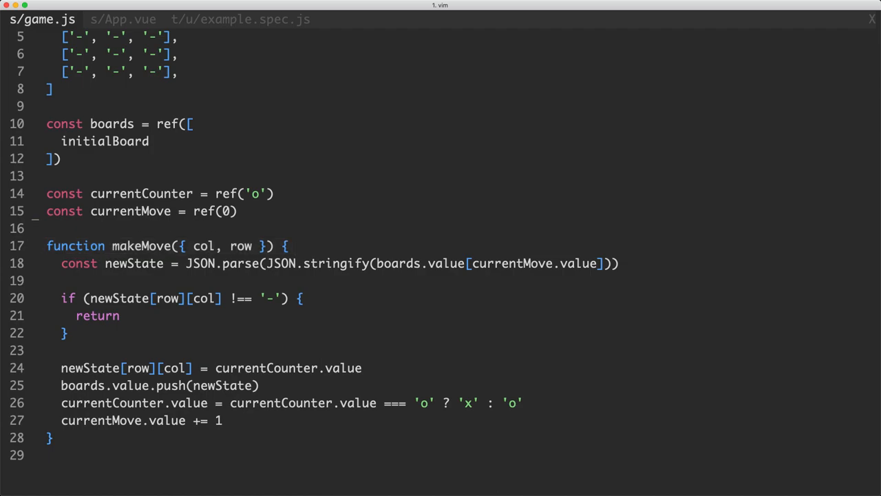
pyautogui.press('V')
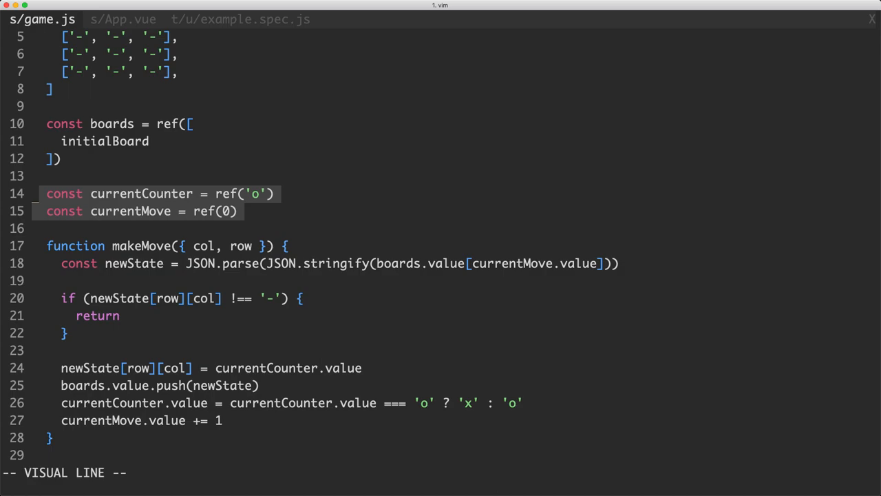
pyautogui.press('Escape')
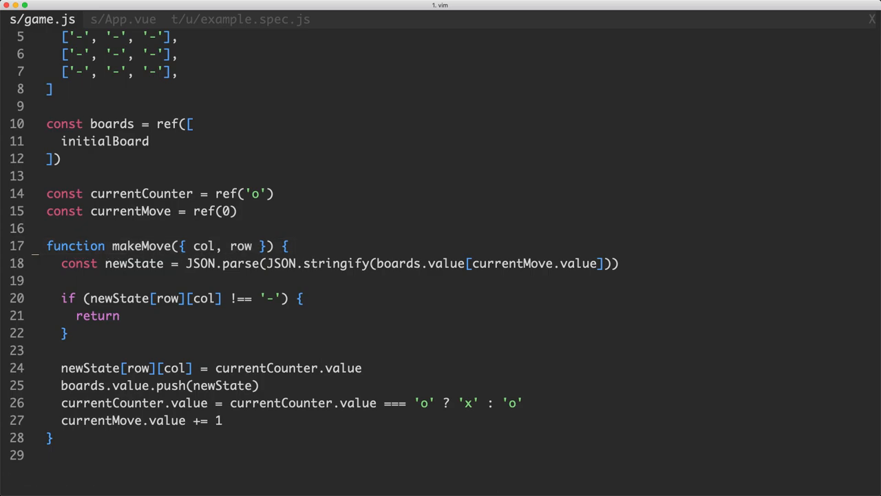
pyautogui.press('v')
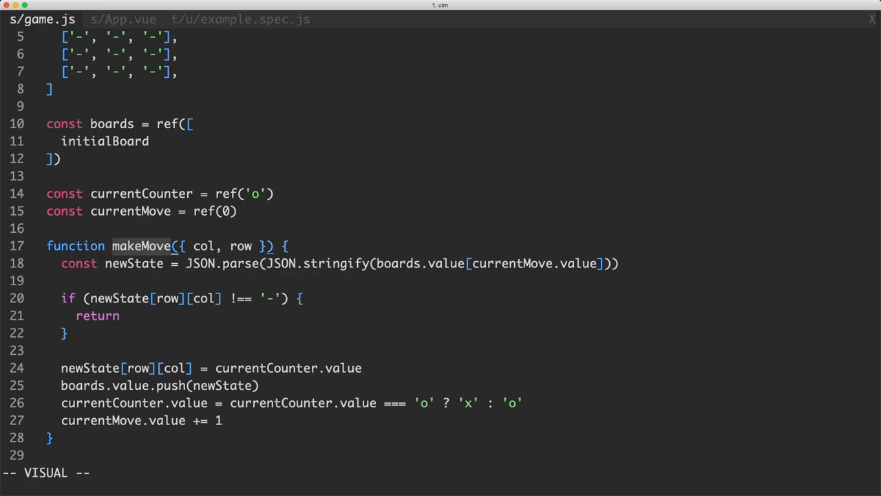
pyautogui.press('Escape')
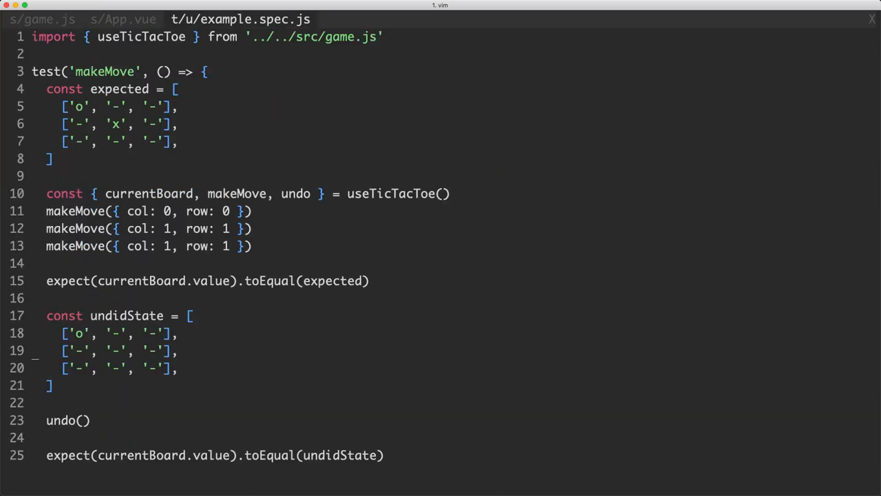
# - Highlight the three makeMove calls on lines 11–13 of example.spec.js
pyautogui.press('V')
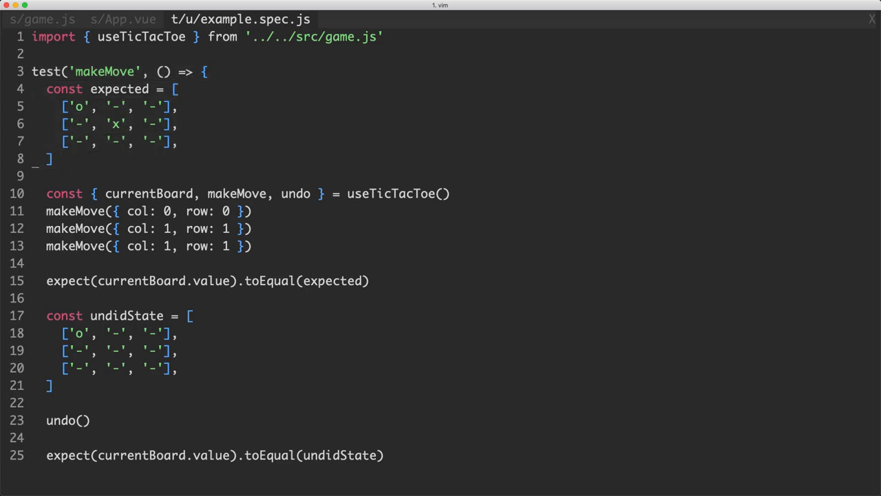
pyautogui.press('v')
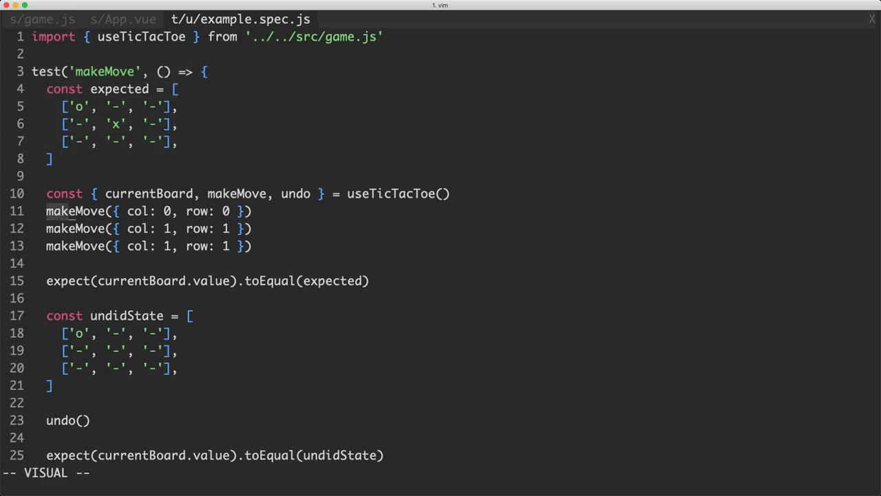
pyautogui.press('Escape')
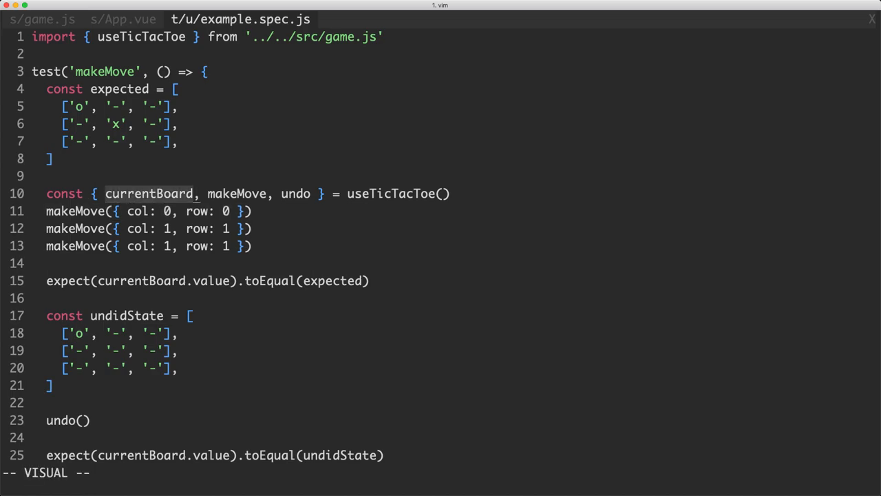
pyautogui.press('V')
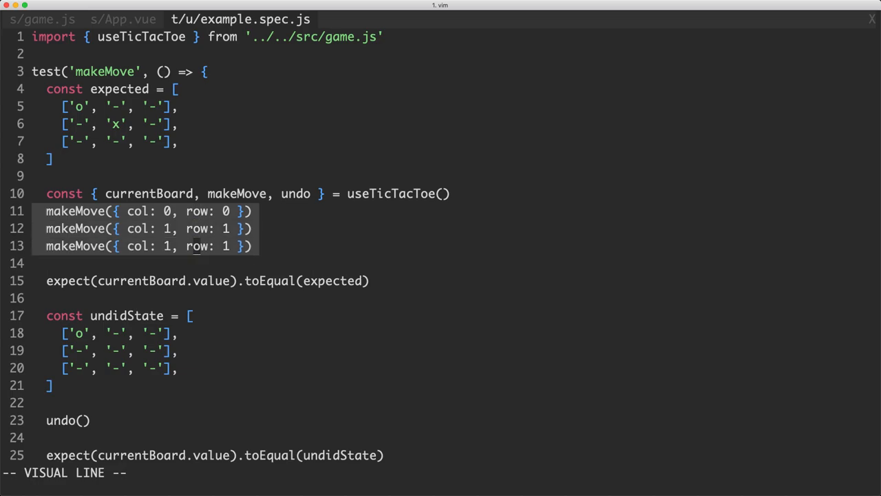
pyautogui.press('Escape')
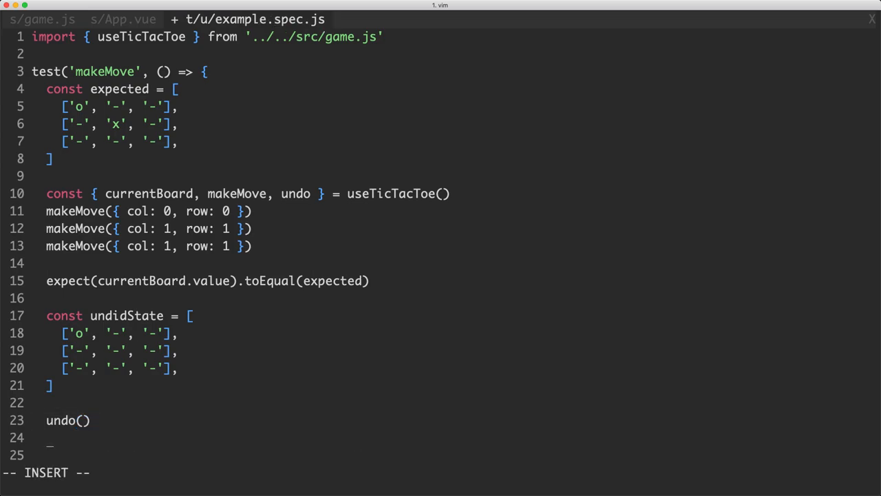
# - Add the comment // const newState = undo(currentGame) after the undo() call and highlight const
pyautogui.write('// const n')
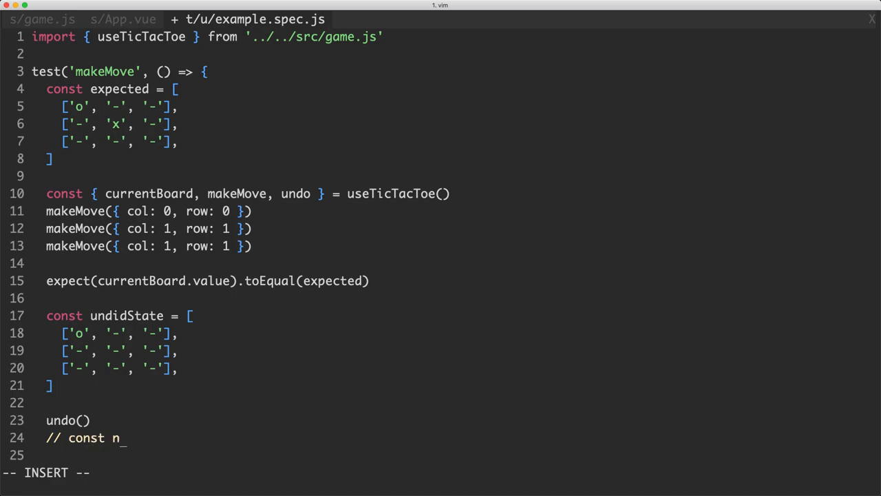
pyautogui.write('ewState = undo(currentG')
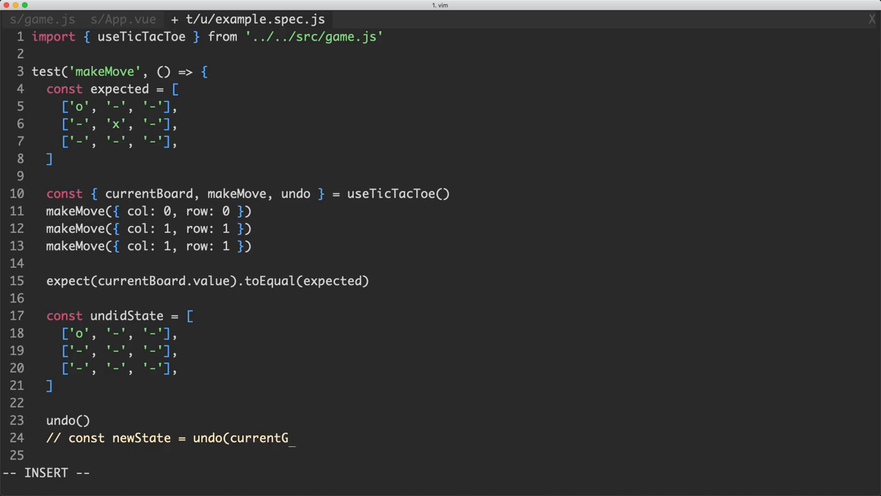
pyautogui.write('ame)')
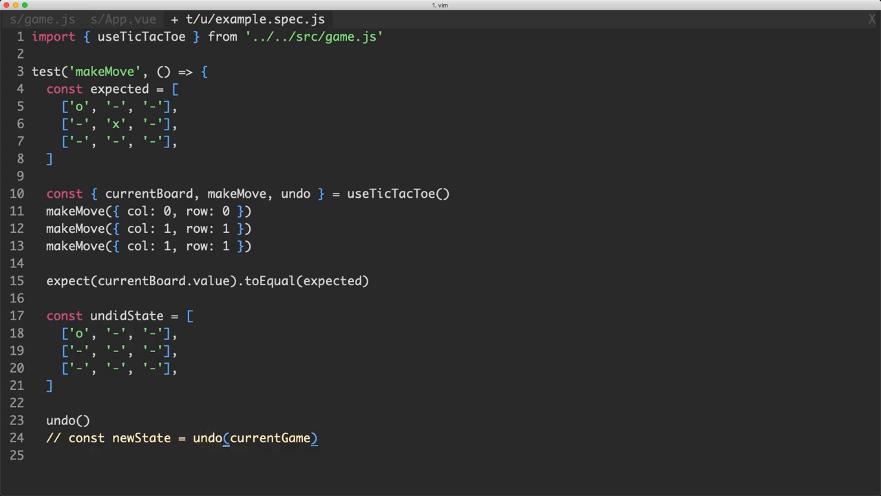
pyautogui.press('v')
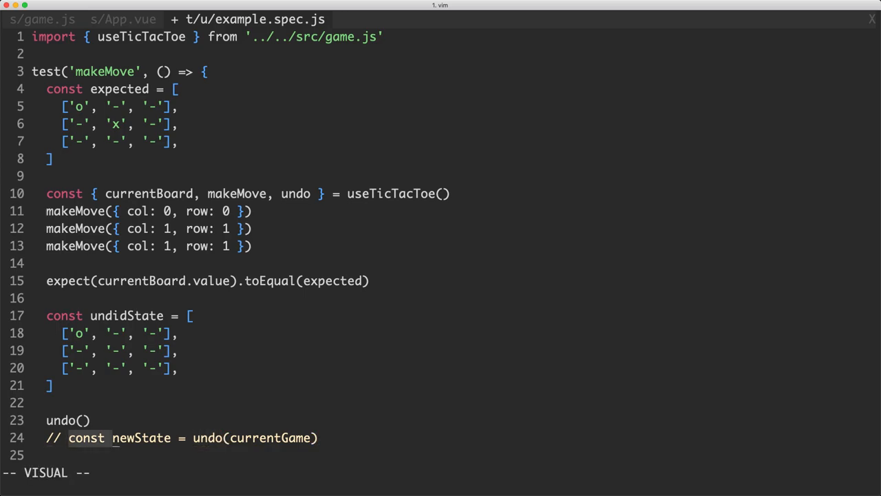
pyautogui.press('Escape')
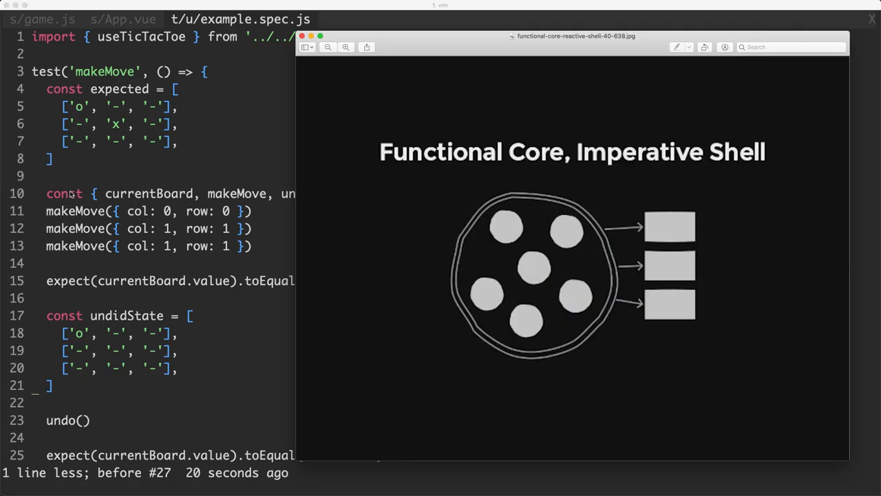
pyautogui.moveTo(356, 214)
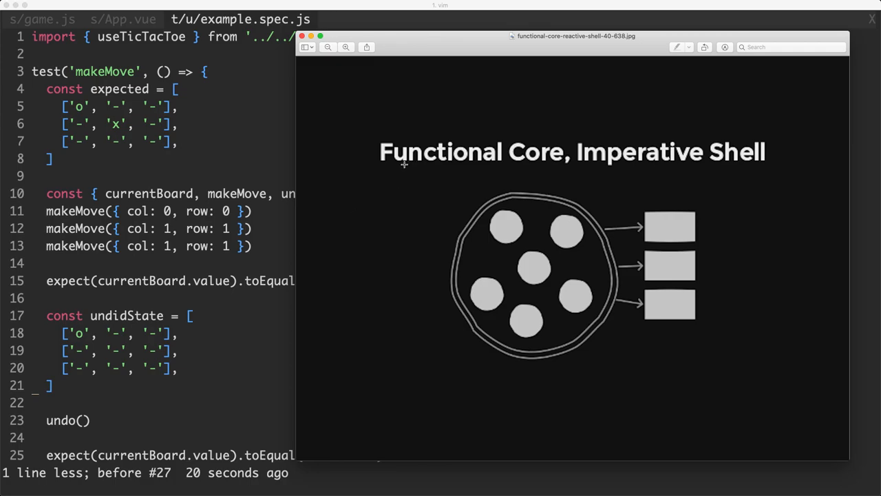
pyautogui.moveTo(561, 178)
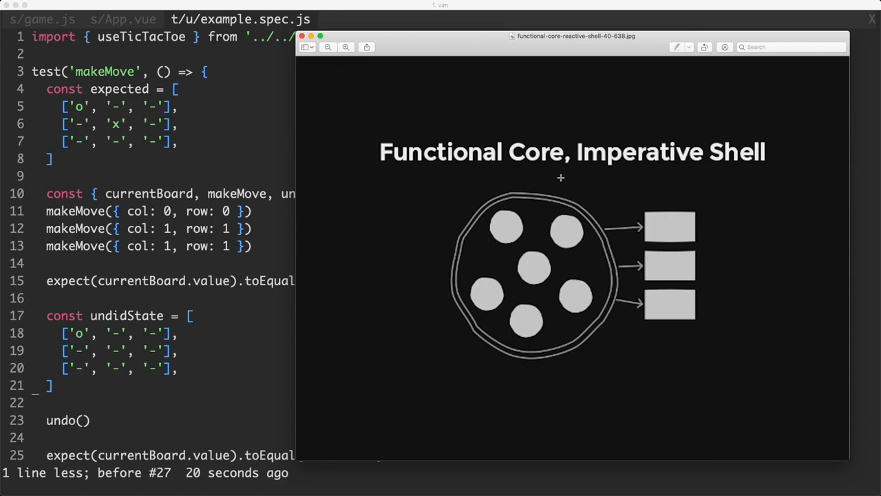
pyautogui.moveTo(495, 236)
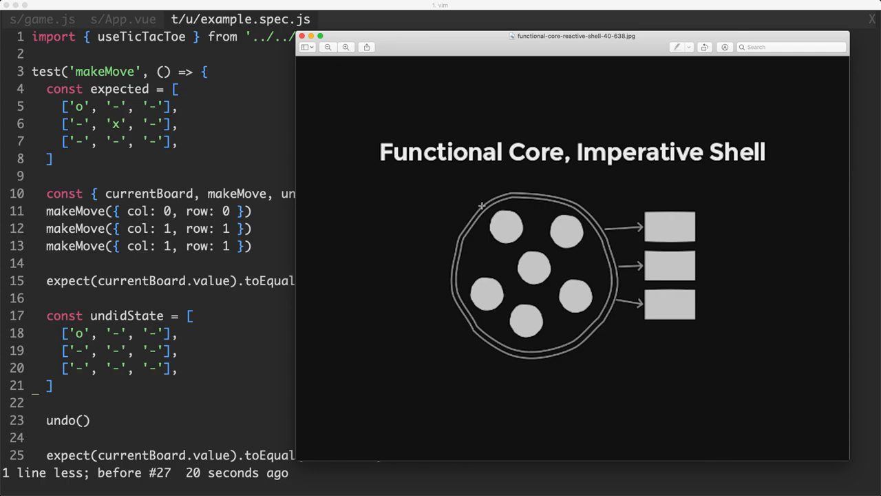
pyautogui.moveTo(610, 311)
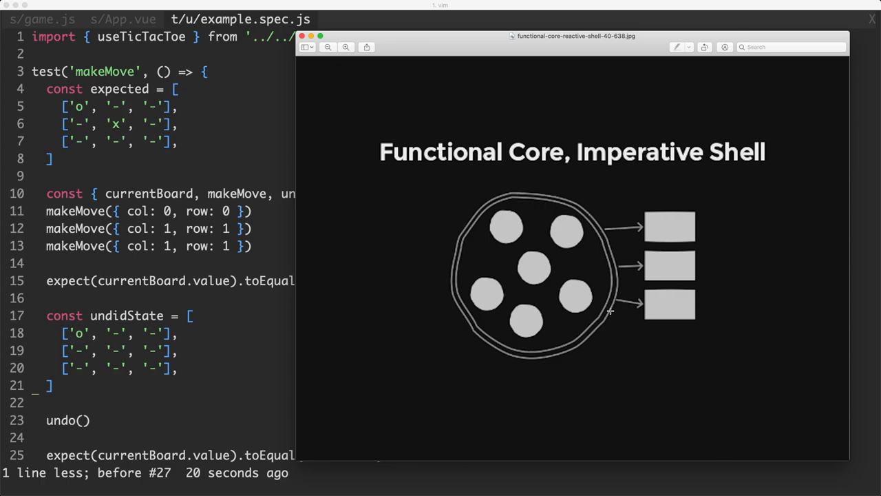
pyautogui.moveTo(575, 347)
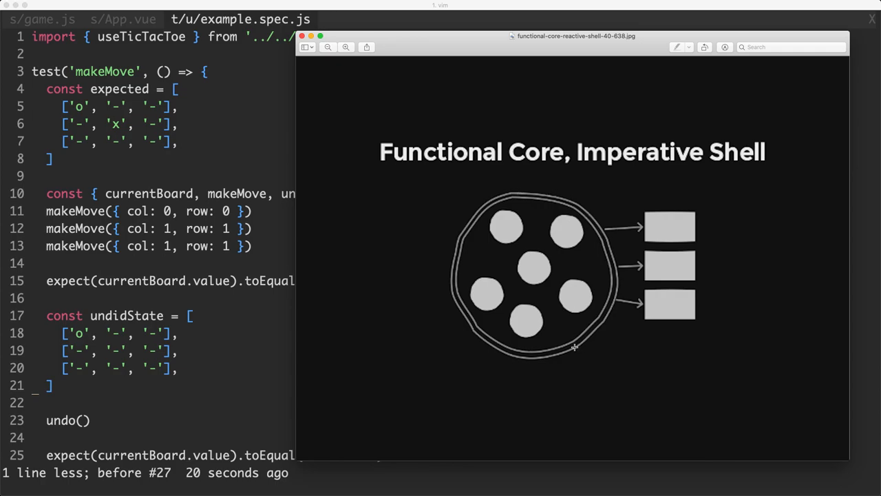
pyautogui.moveTo(533, 354)
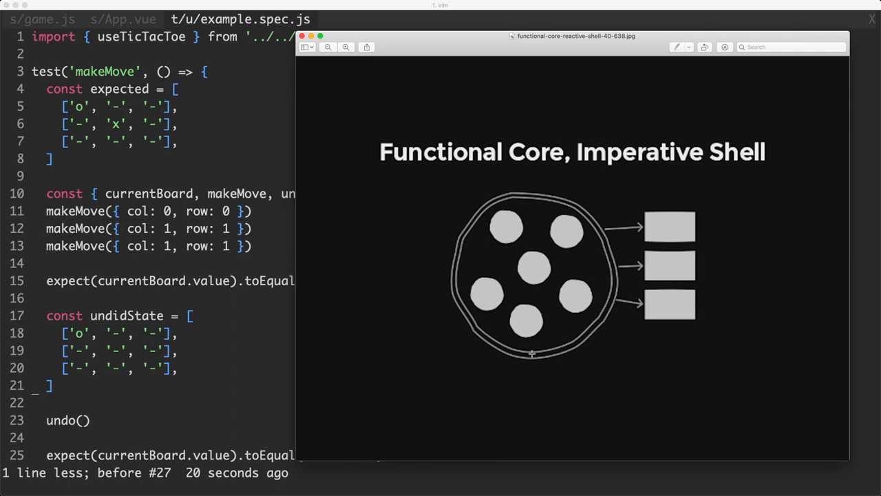
pyautogui.moveTo(462, 310)
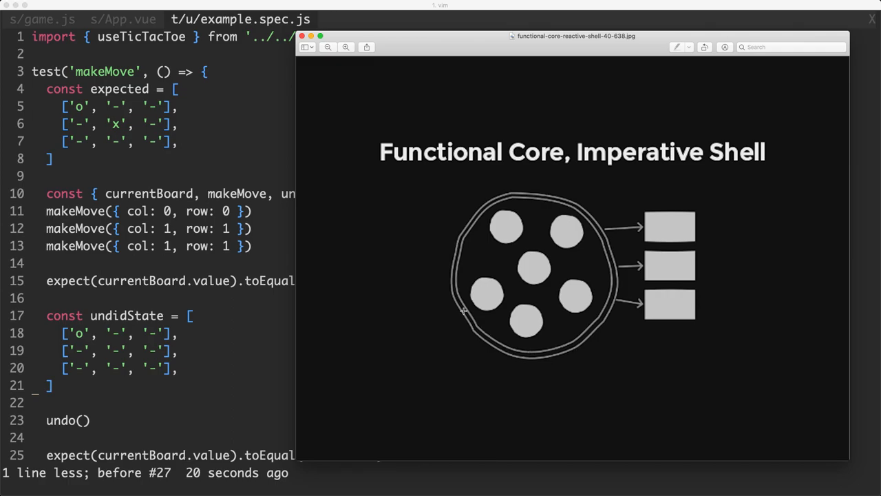